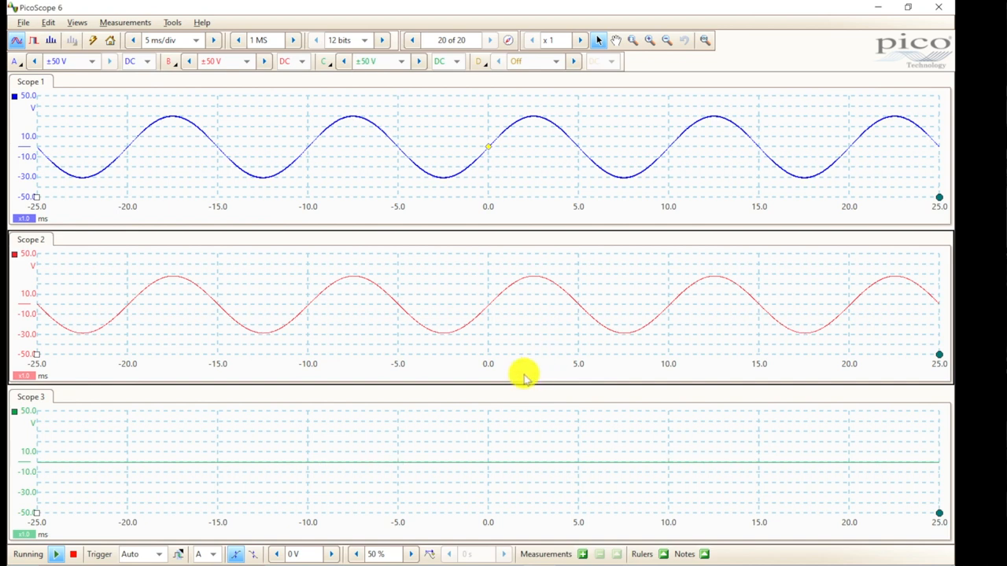
pyautogui.moveTo(321, 463)
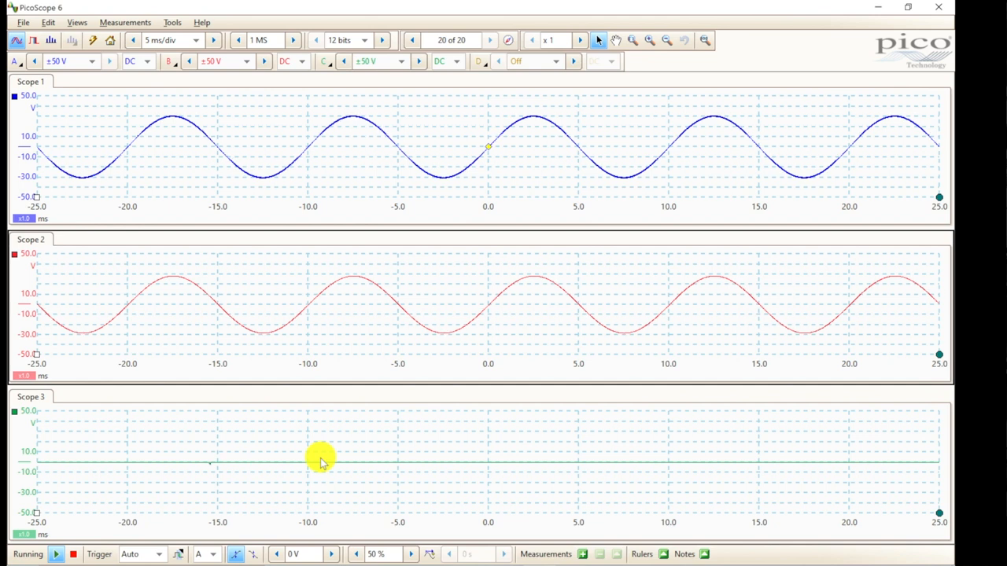
pyautogui.moveTo(314, 431)
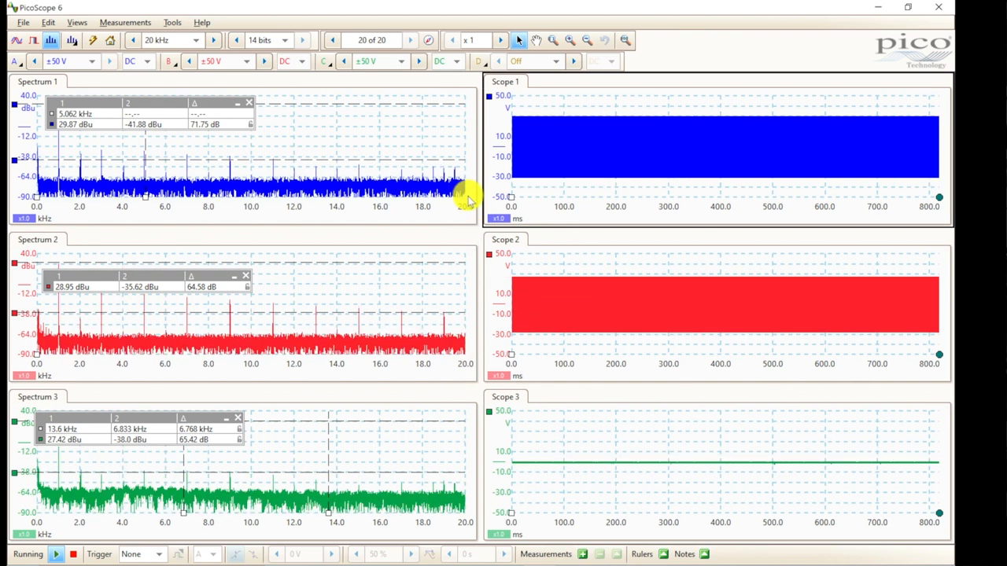
pyautogui.moveTo(528, 96)
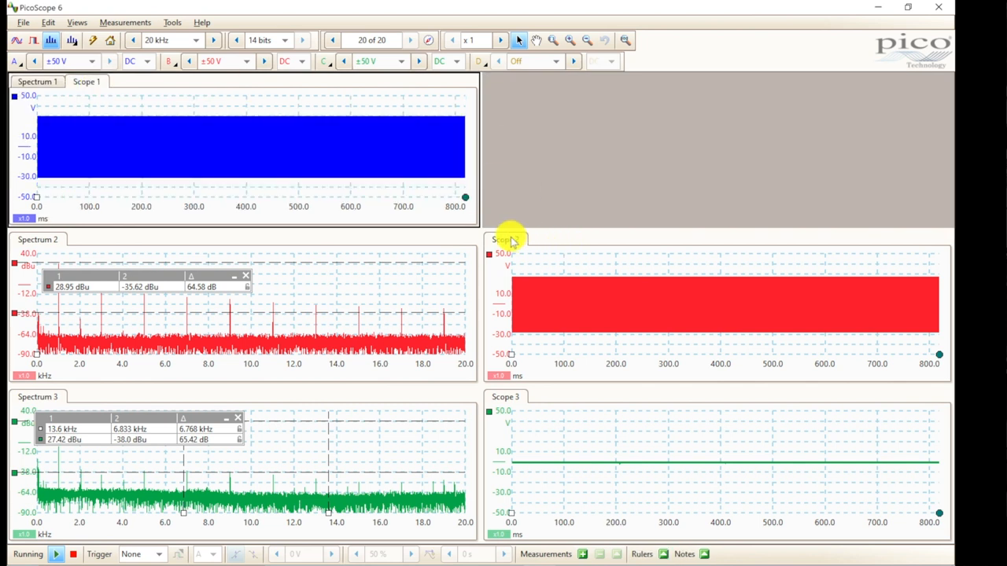
# Move the second and third scope views into the Spectrum 2 and 3 panes, with Spectrum 1 in front.
pyautogui.click(86, 239)
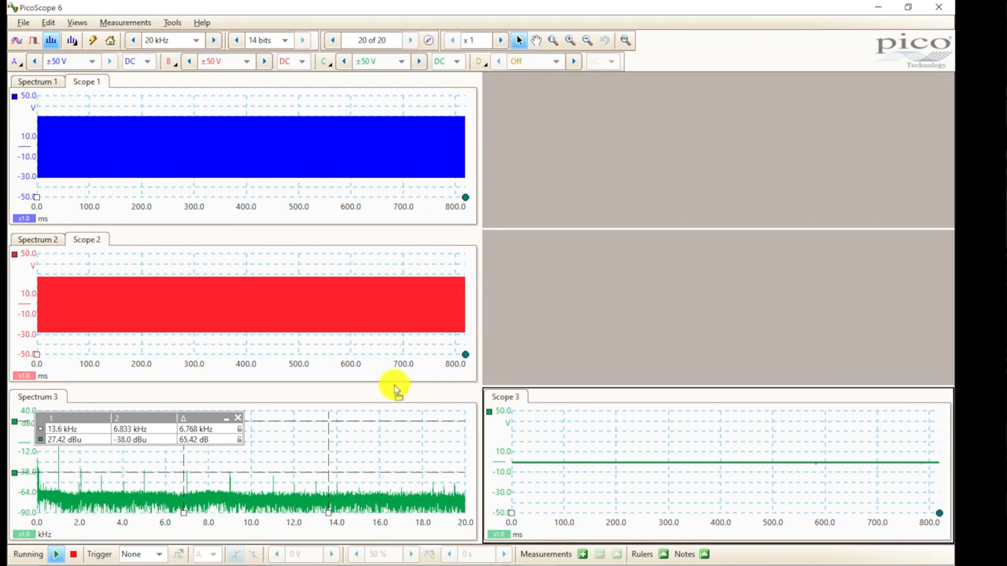
pyautogui.click(86, 396)
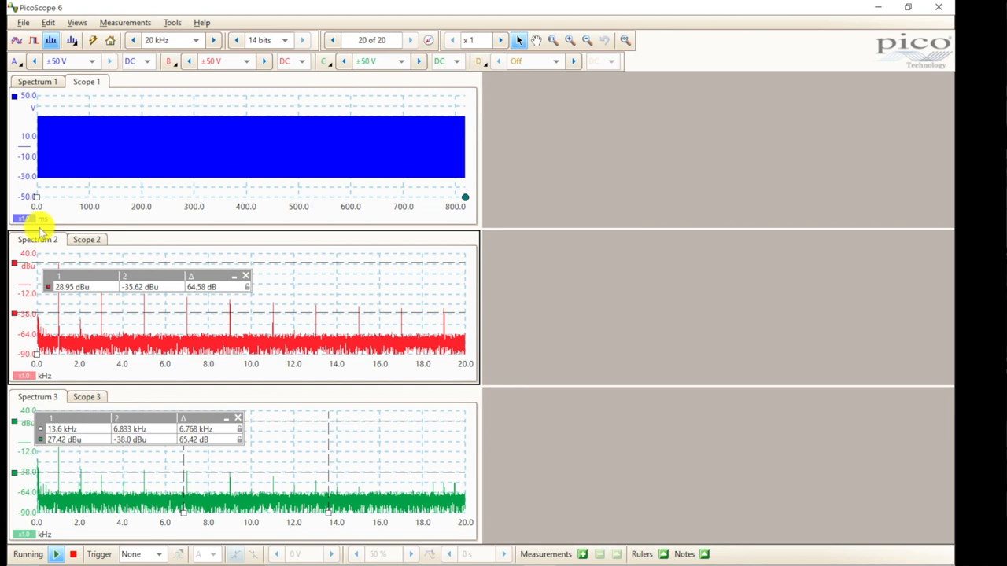
pyautogui.click(38, 82)
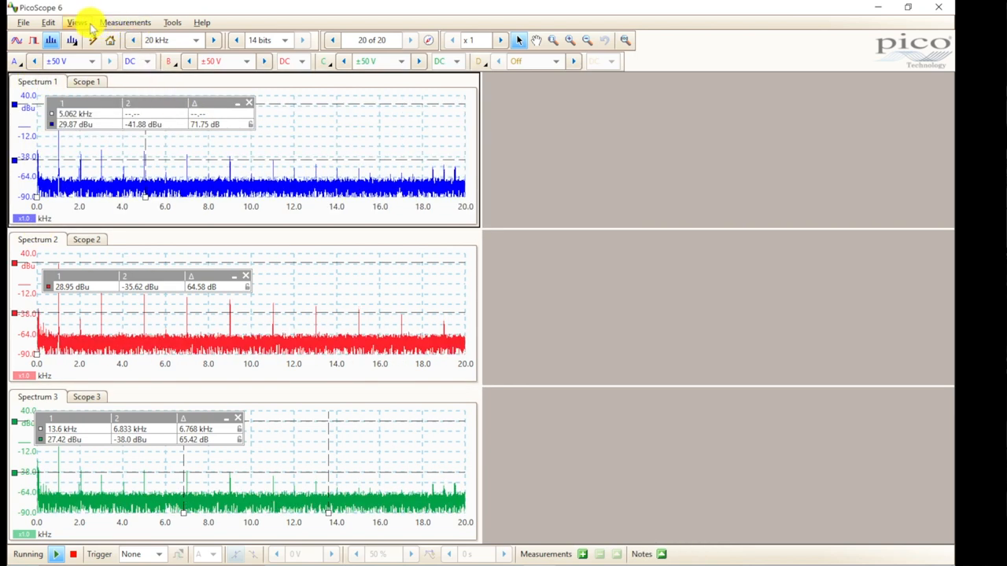
# Set the grid layout to 3 viewports via Views > Grid Layout.
pyautogui.click(76, 22)
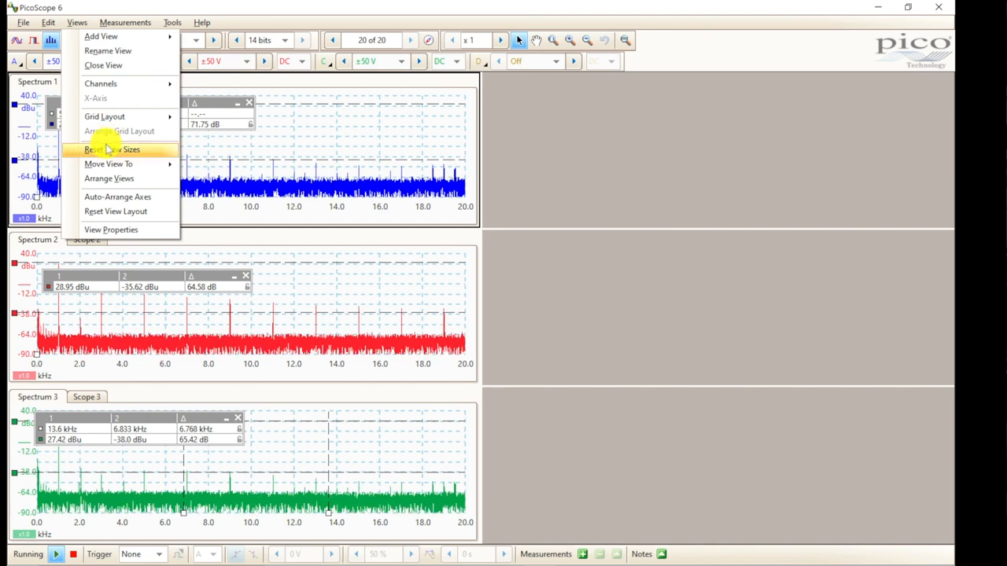
pyautogui.click(103, 117)
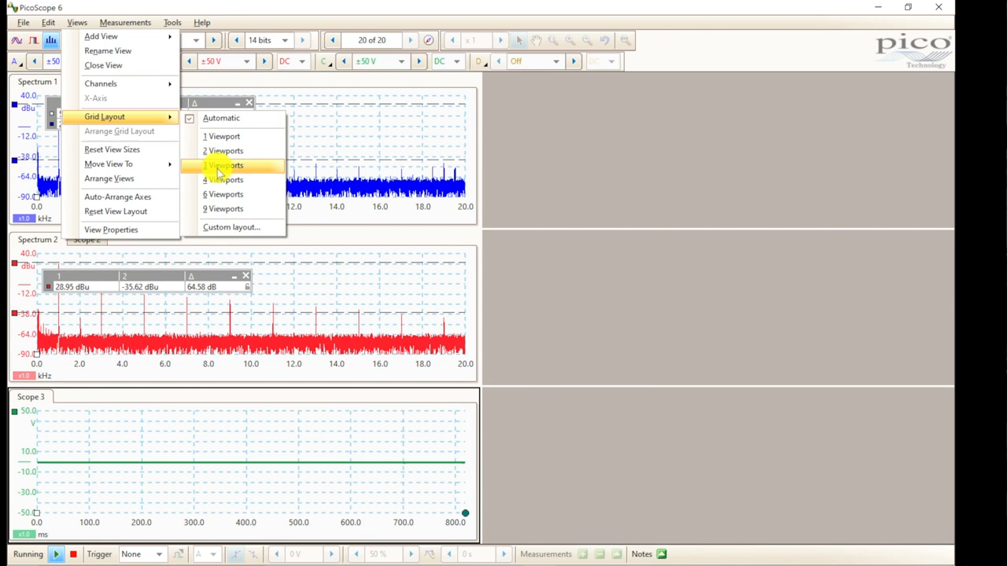
pyautogui.click(224, 165)
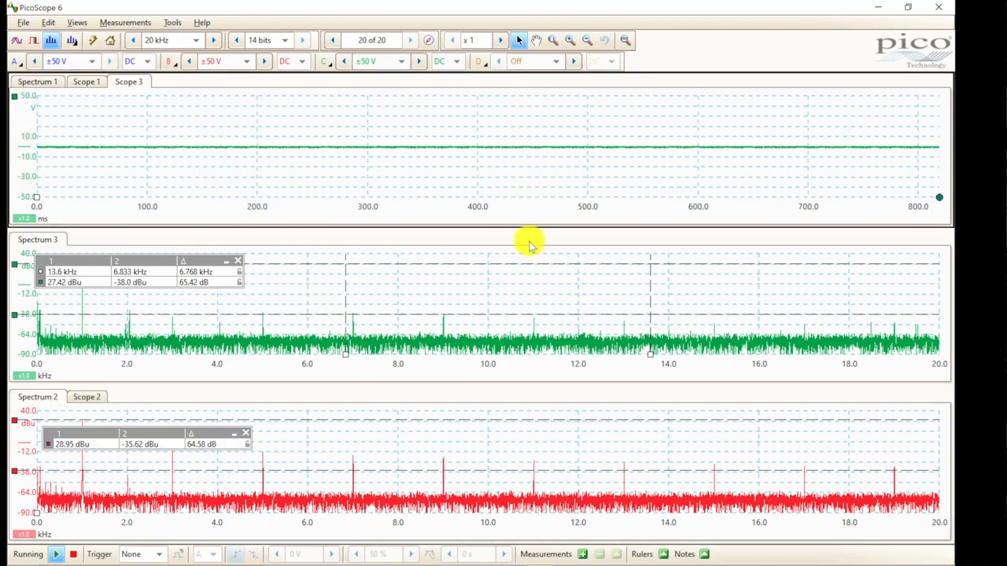
pyautogui.moveTo(518, 195)
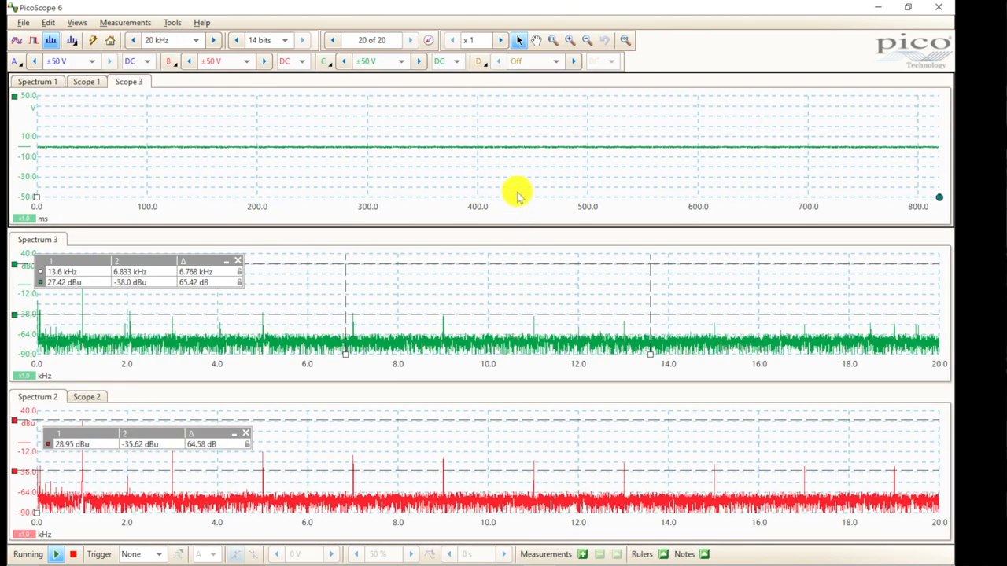
pyautogui.moveTo(450, 145)
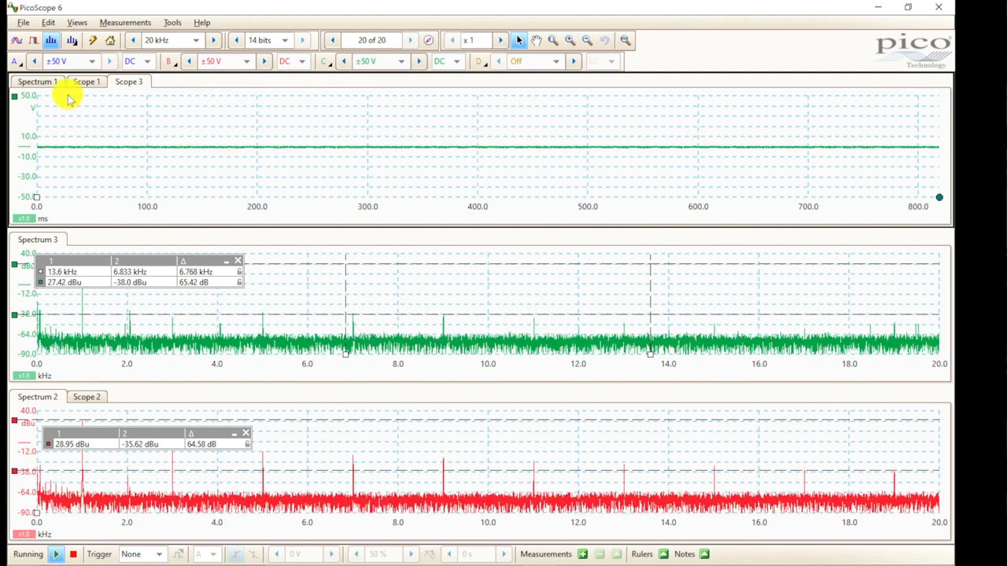
# Show Spectrum 1 with its blue spectrum and ruler readings in the top pane.
pyautogui.click(38, 82)
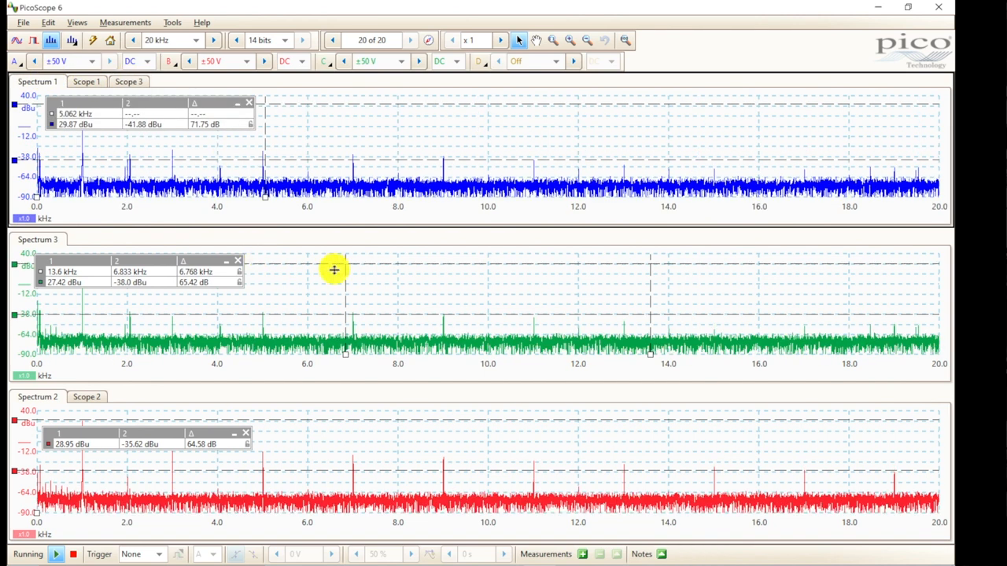
pyautogui.moveTo(170, 113)
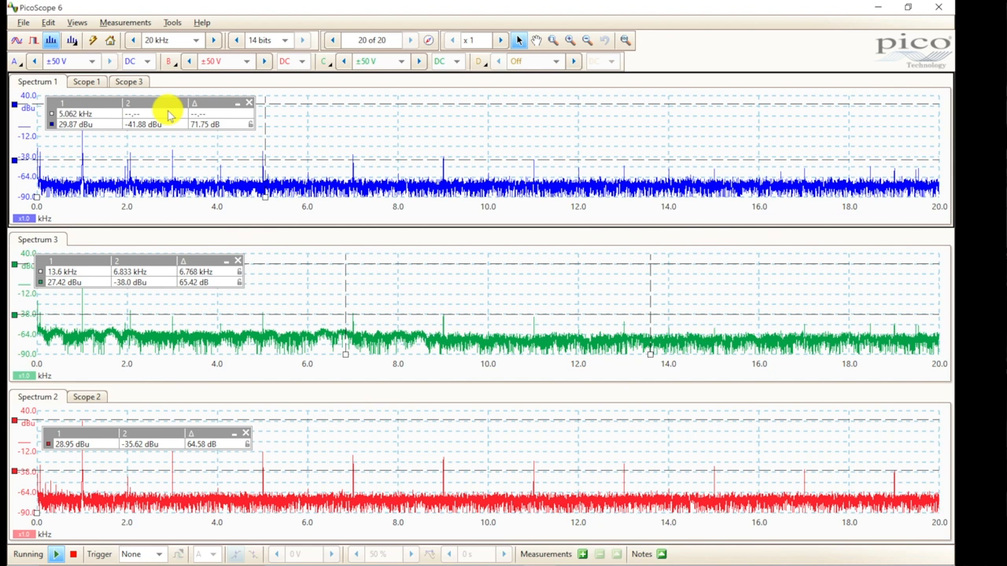
# Move the Spectrum 1 ruler readout table to the right side of the graph.
pyautogui.moveTo(170, 102); pyautogui.dragTo(648, 102)
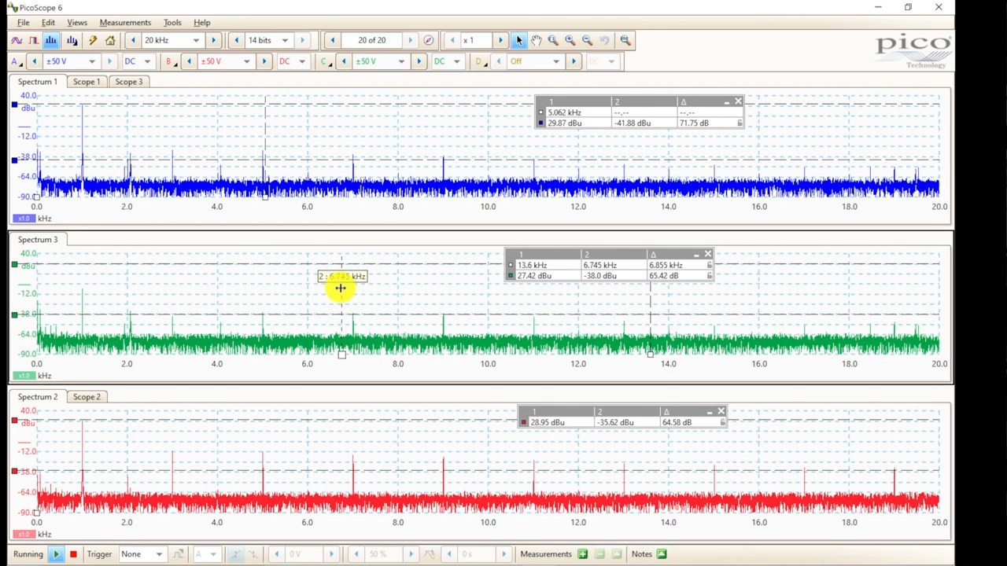
# Slide Spectrum 3's second ruler left to about 5.097 kHz on the 5 kHz peak.
pyautogui.moveTo(341, 289); pyautogui.dragTo(354, 289)
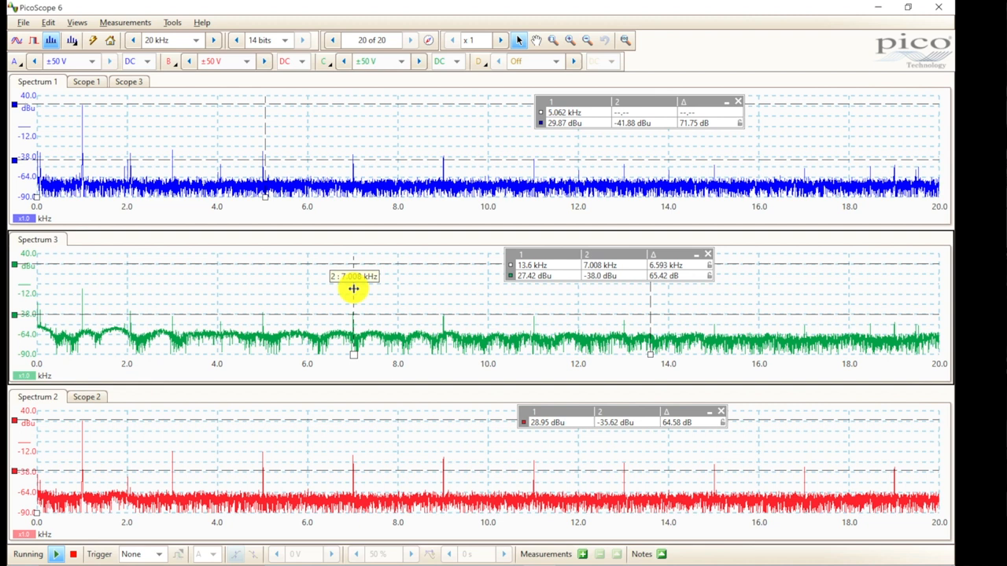
pyautogui.moveTo(353, 289); pyautogui.dragTo(337, 290)
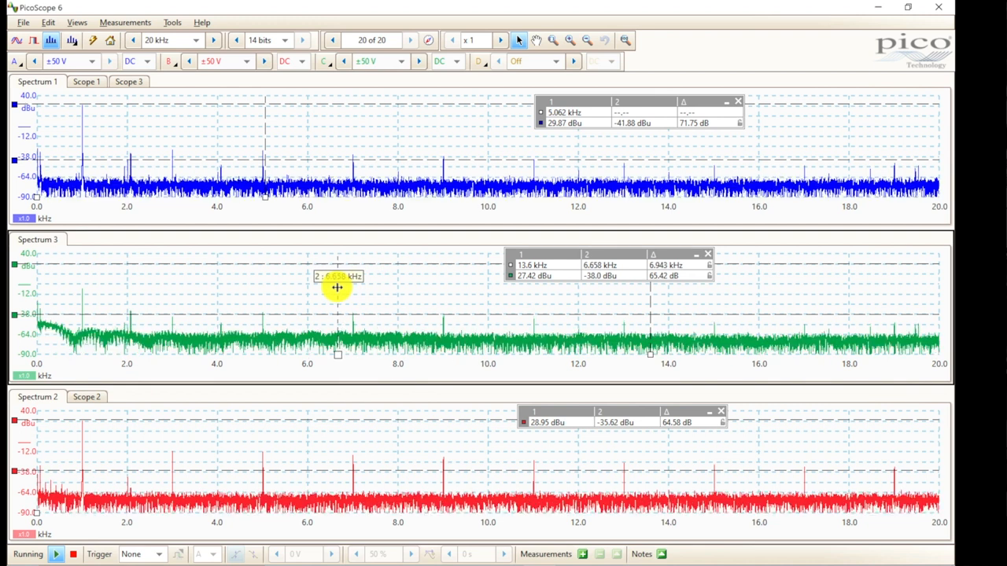
pyautogui.moveTo(337, 287); pyautogui.dragTo(290, 291)
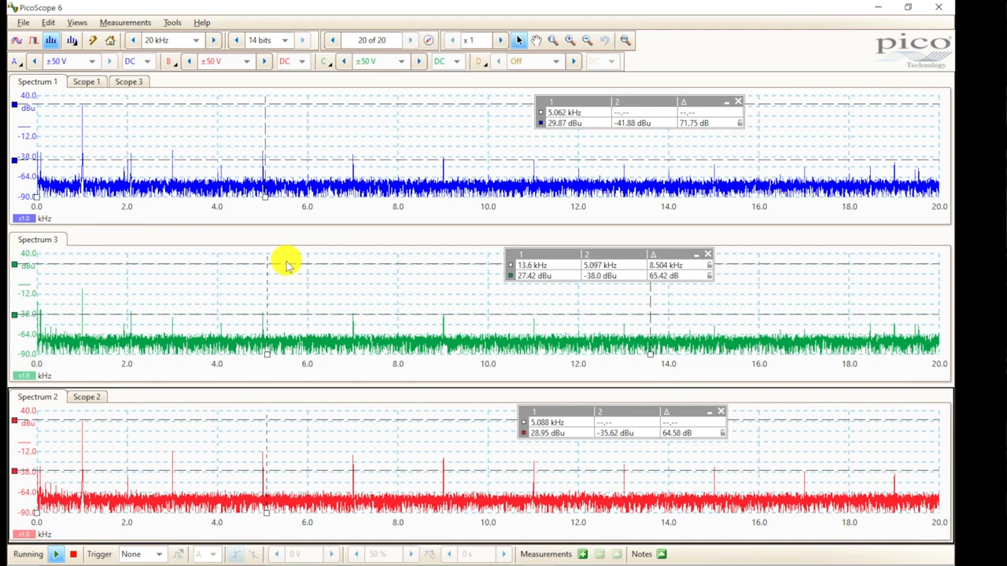
pyautogui.moveTo(307, 384)
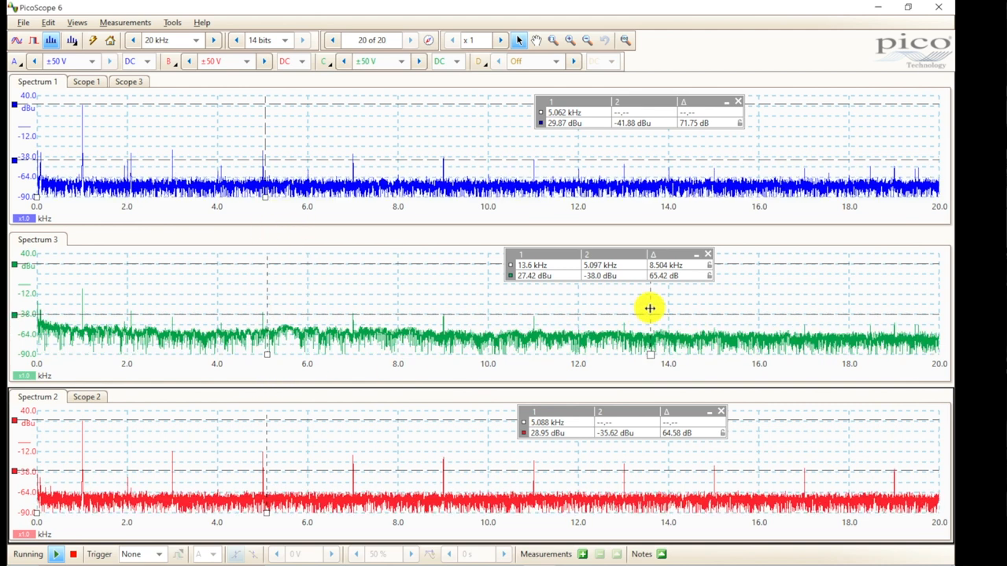
pyautogui.moveTo(97, 374)
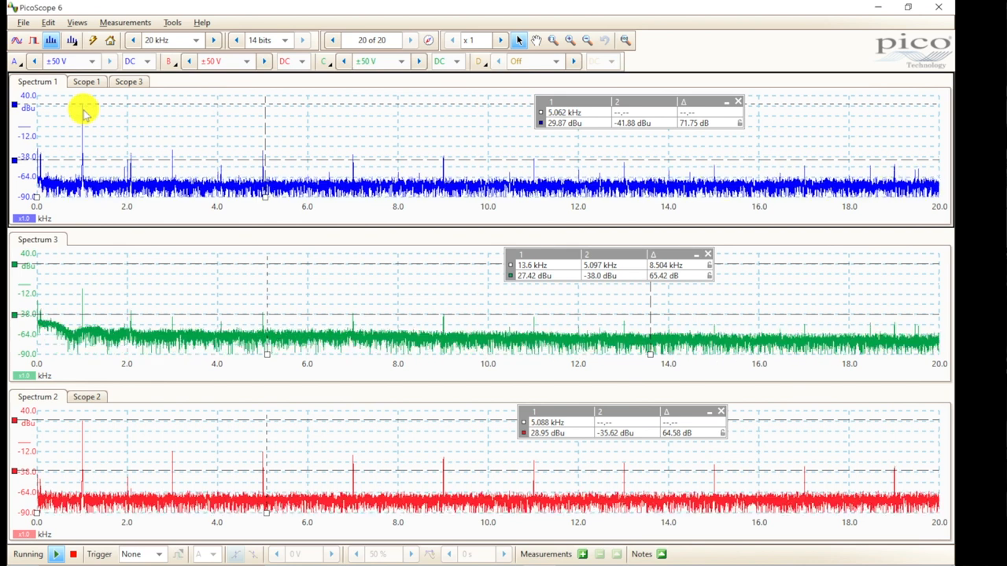
pyautogui.moveTo(132, 261)
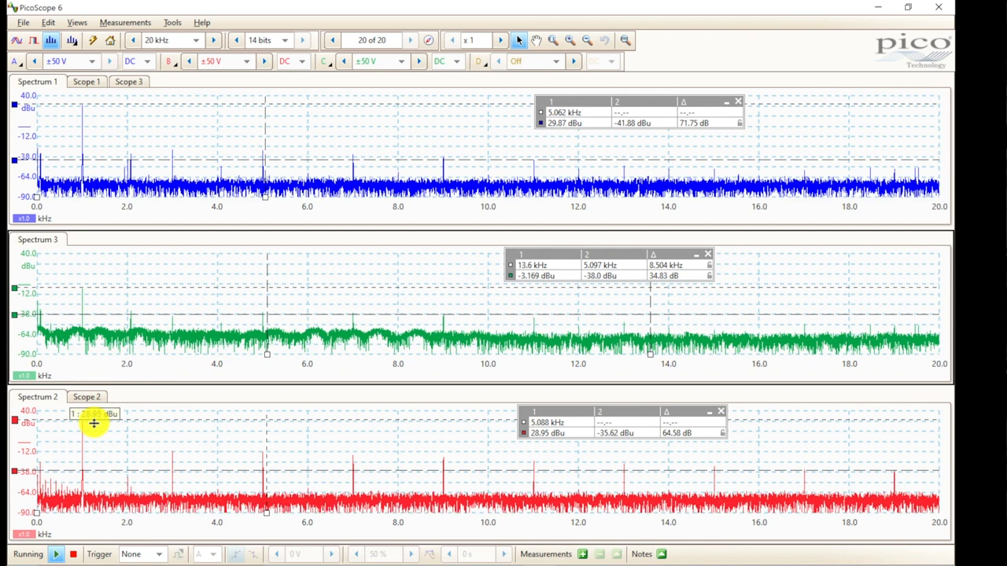
pyautogui.moveTo(375, 455)
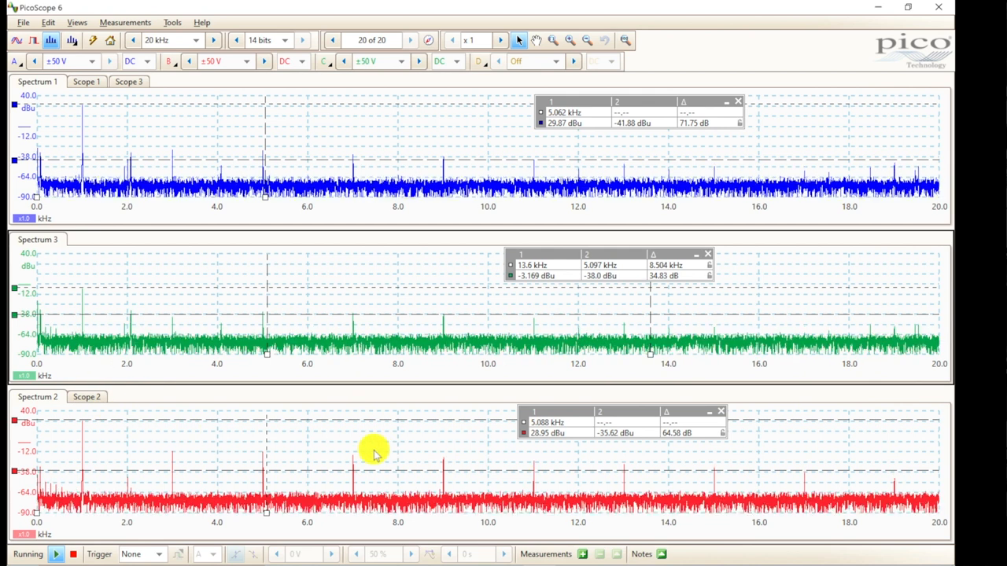
pyautogui.moveTo(214, 456)
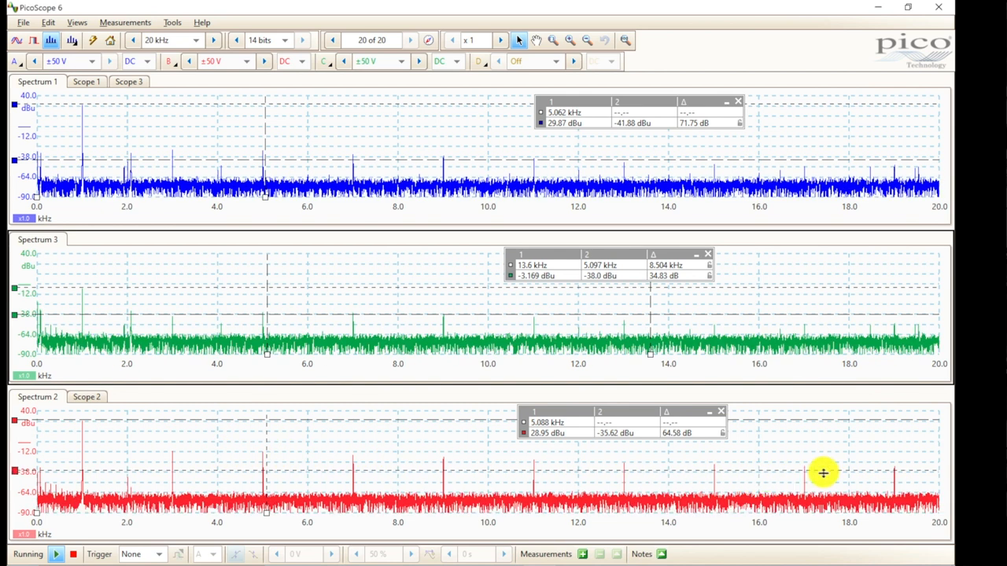
pyautogui.moveTo(731, 202)
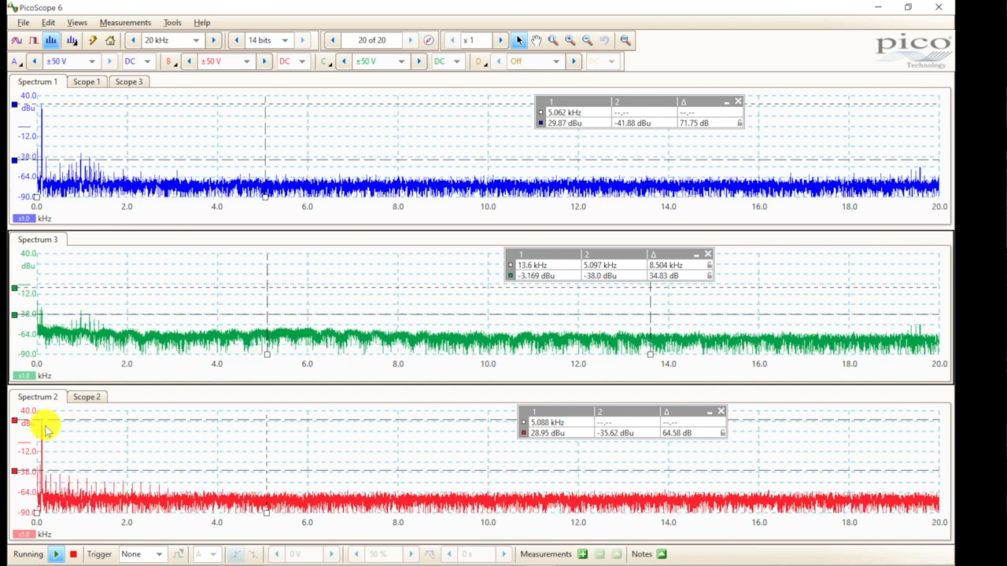
pyautogui.moveTo(71, 170)
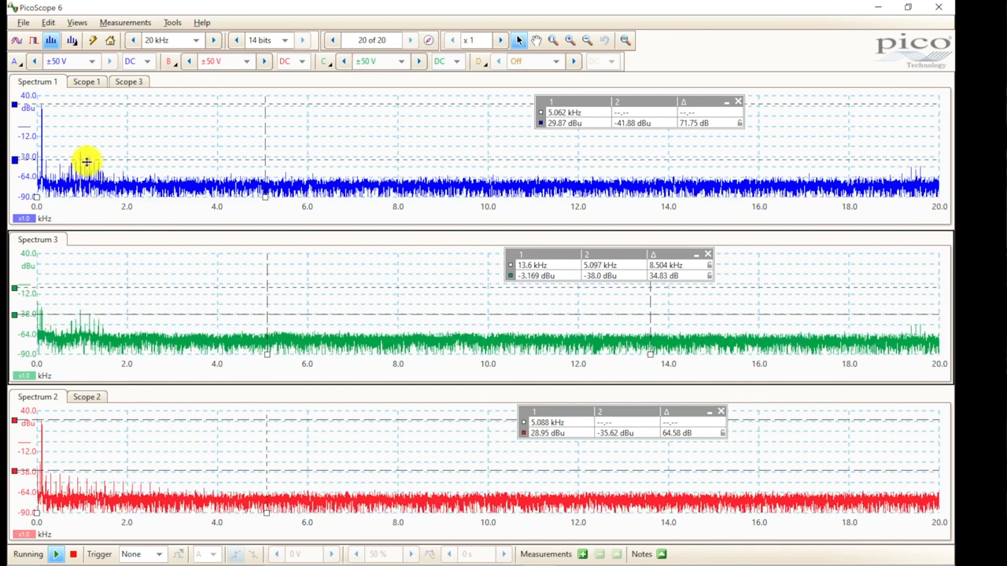
pyautogui.moveTo(82, 156)
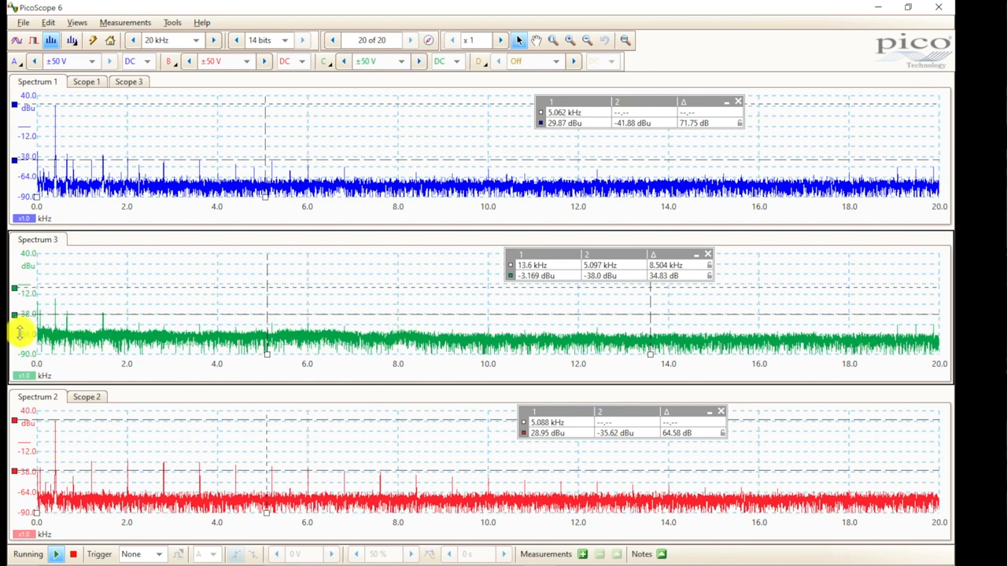
pyautogui.moveTo(129, 329)
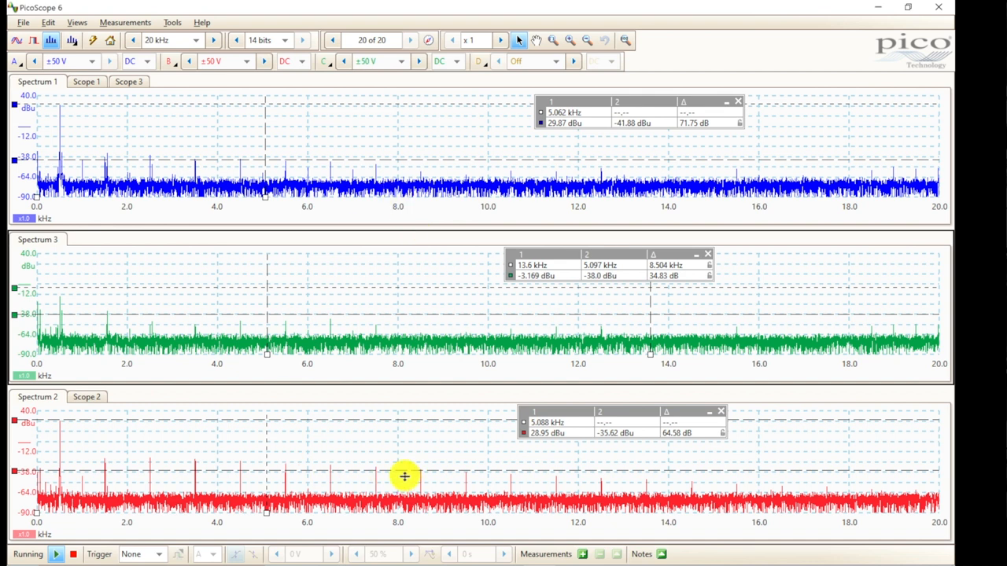
pyautogui.moveTo(563, 485)
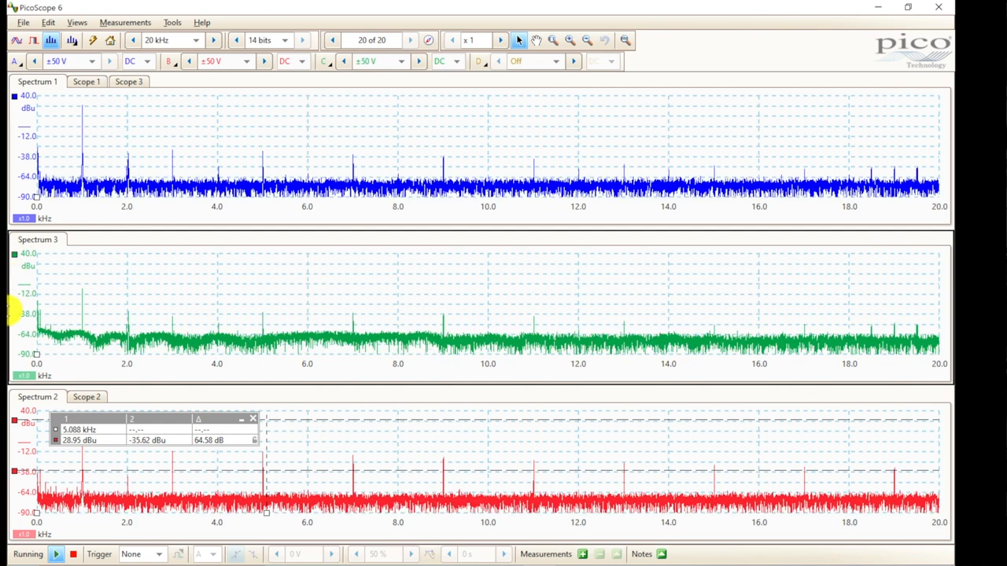
pyautogui.click(73, 553)
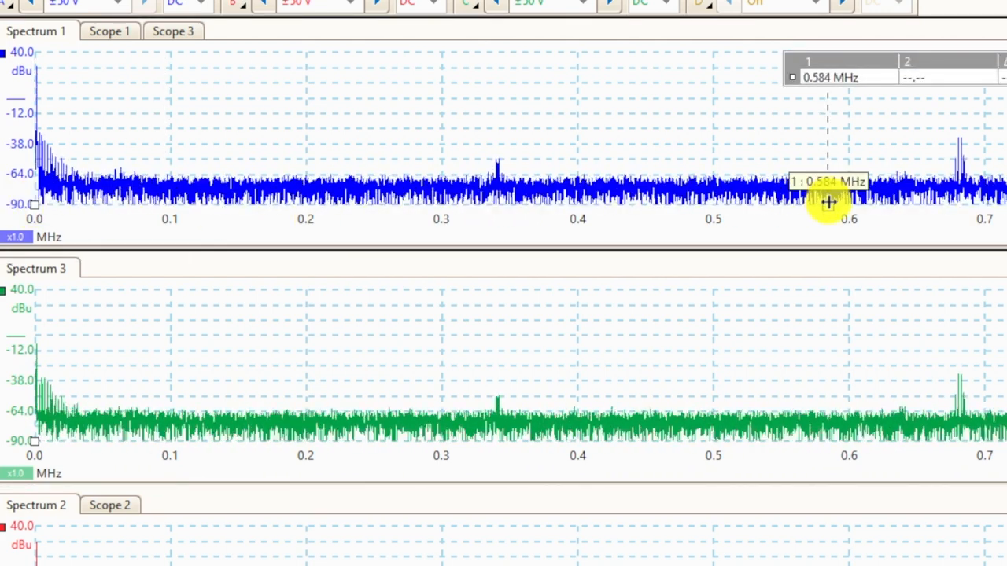
# Move the Spectrum 1 ruler from 0.584 MHz onto the switching peak near 0.682 MHz.
pyautogui.moveTo(825, 203); pyautogui.dragTo(959, 203)
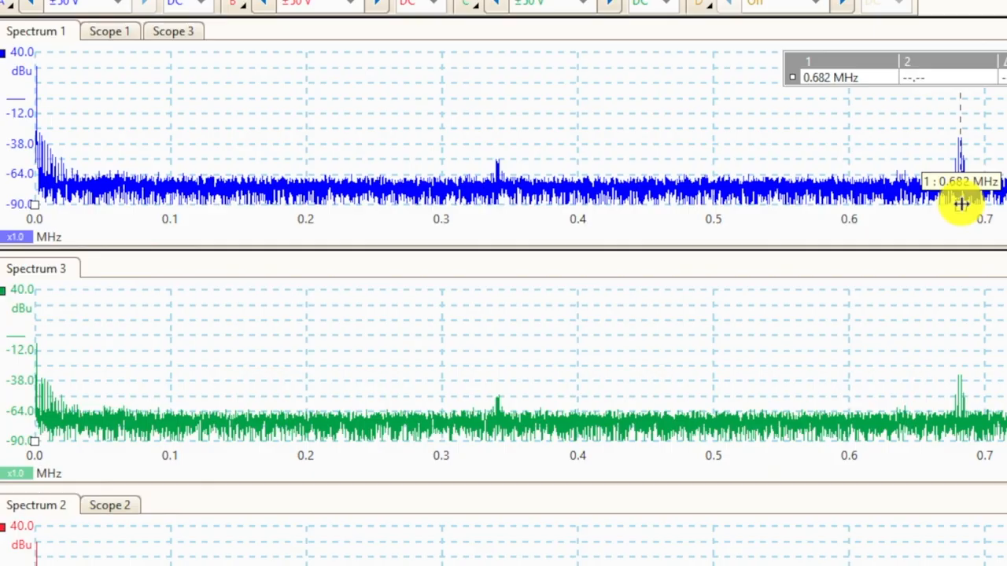